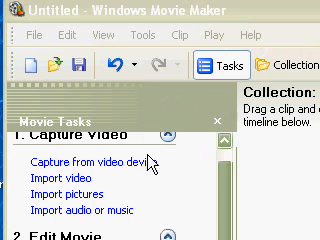
Choose saving to this computer, name the movie 'title' and keep My Videos as location.
scroll("down", 3)
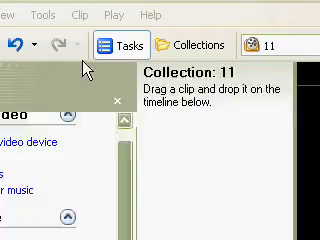
left_click(111, 47)
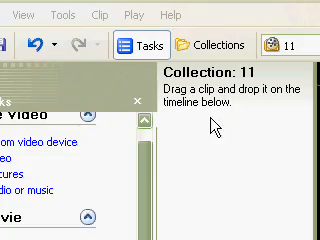
scroll("down", 3)
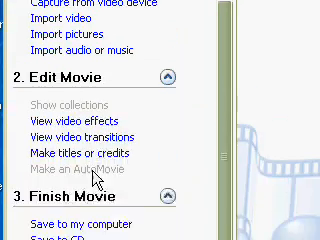
scroll("down", 3)
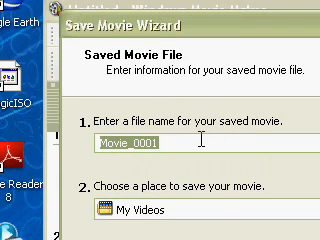
mouse_move(230, 143)
type("t")
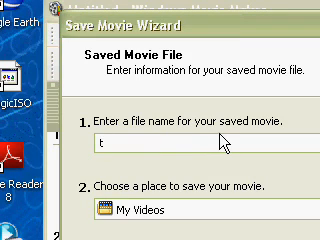
type("it")
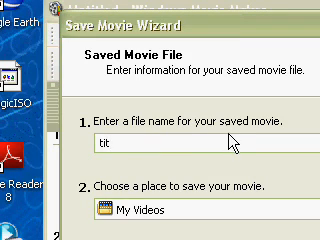
type("le")
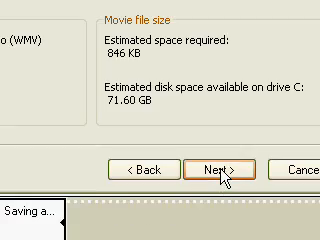
Save the movie file and close the Save Movie Wizard.
left_click(207, 171)
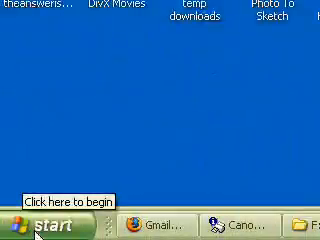
Open My Videos from the Start menu and locate title.wmv in the file list.
left_click(40, 222)
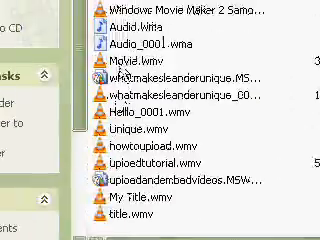
scroll("up", 3)
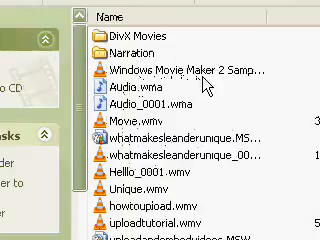
scroll("down", 3)
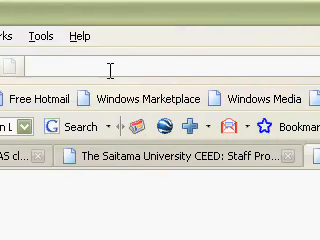
Load youtube.com in Firefox and start browsing for a video to upload.
type("yput")
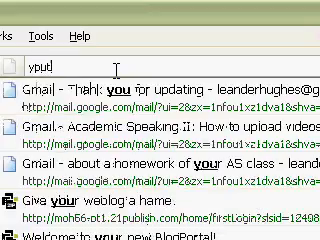
type("youtube.co")
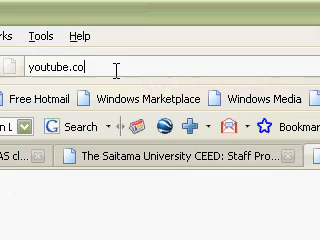
key("Return")
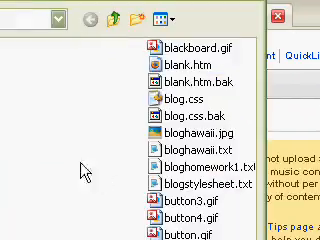
Navigate through My Documents into My Videos and select title.wmv for upload.
left_click(209, 84)
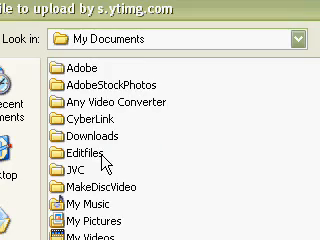
scroll("down", 3)
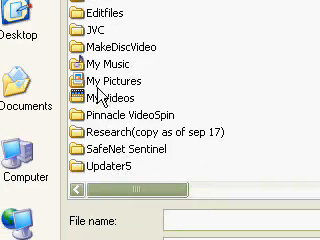
left_click(105, 97)
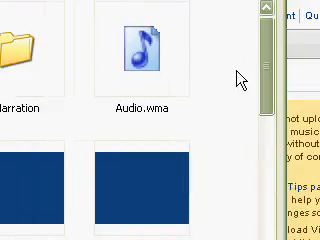
scroll("down", 3)
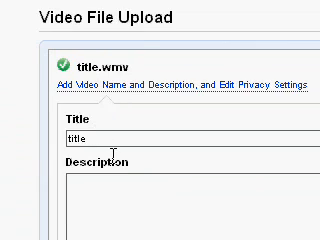
Enter 'example' as description and tags for title.wmv, then save changes.
scroll("down", 3)
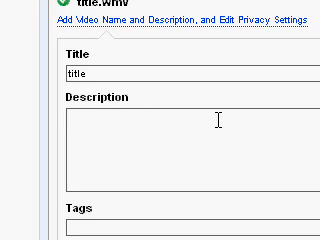
type("ex")
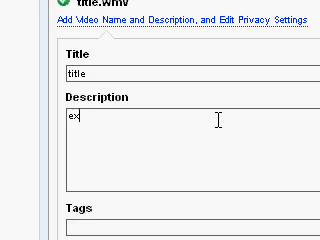
type("ample")
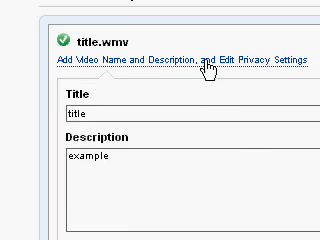
scroll("down", 3)
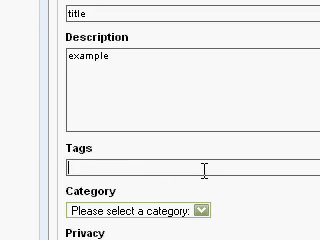
type("example")
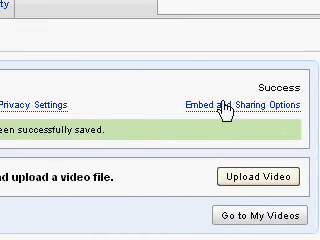
Expand Embed and Sharing Options to display title.wmv's URL and embed code.
left_click(240, 103)
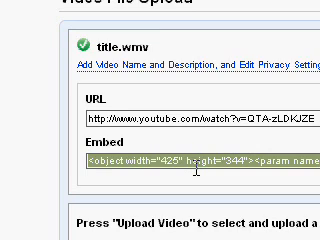
scroll("up", 3)
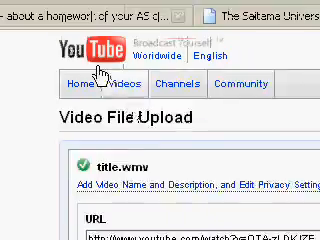